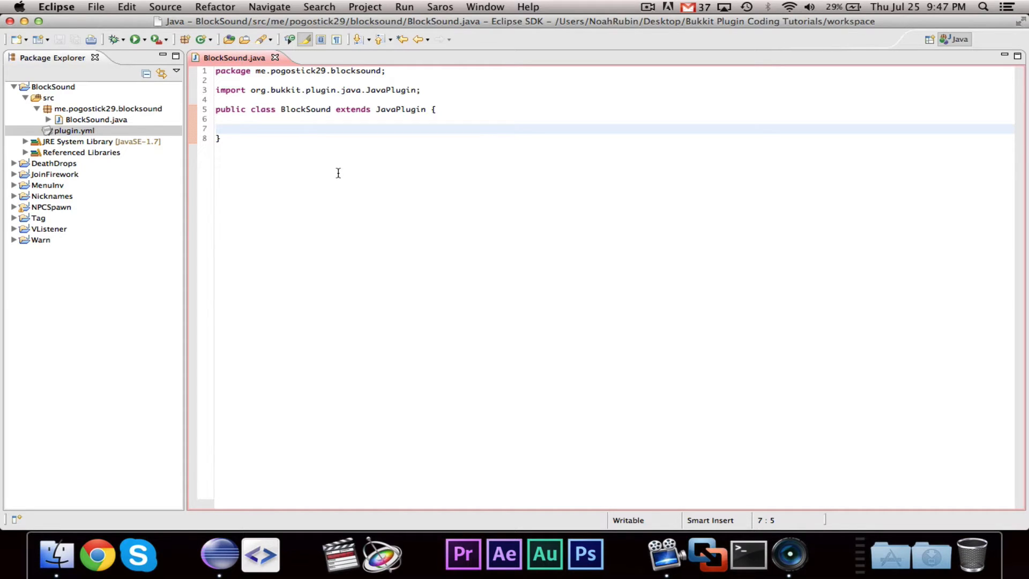
# Add a '// MC Dev Net' comment line to the BlockSound class.
pyautogui.click(237, 128)
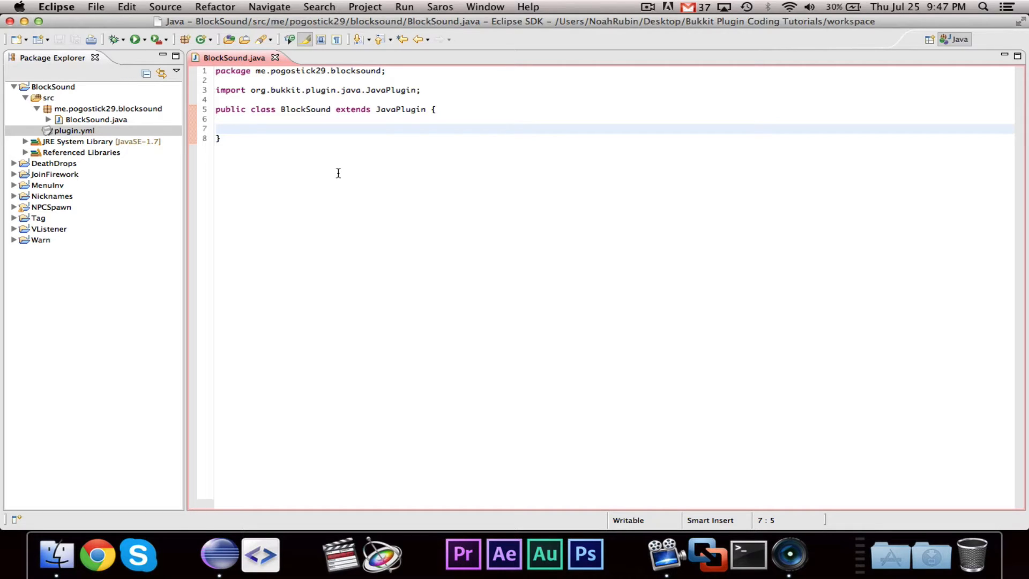
pyautogui.click(237, 129)
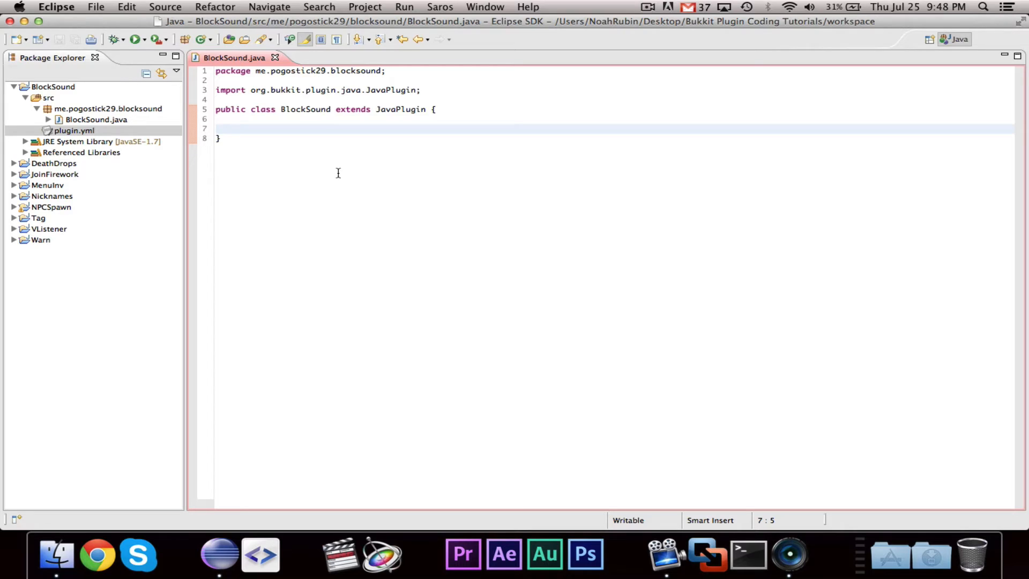
pyautogui.click(237, 129)
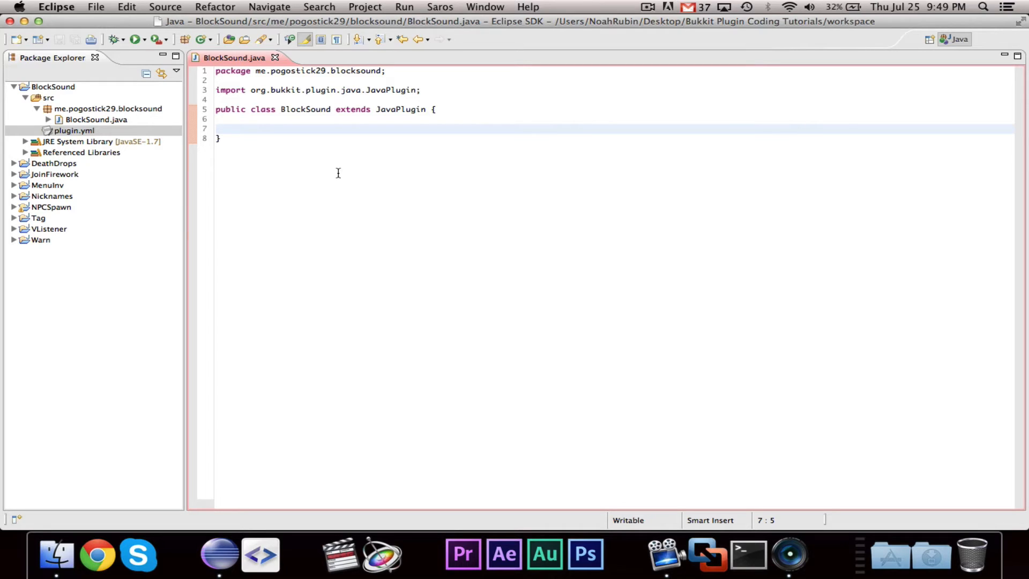
pyautogui.click(236, 129)
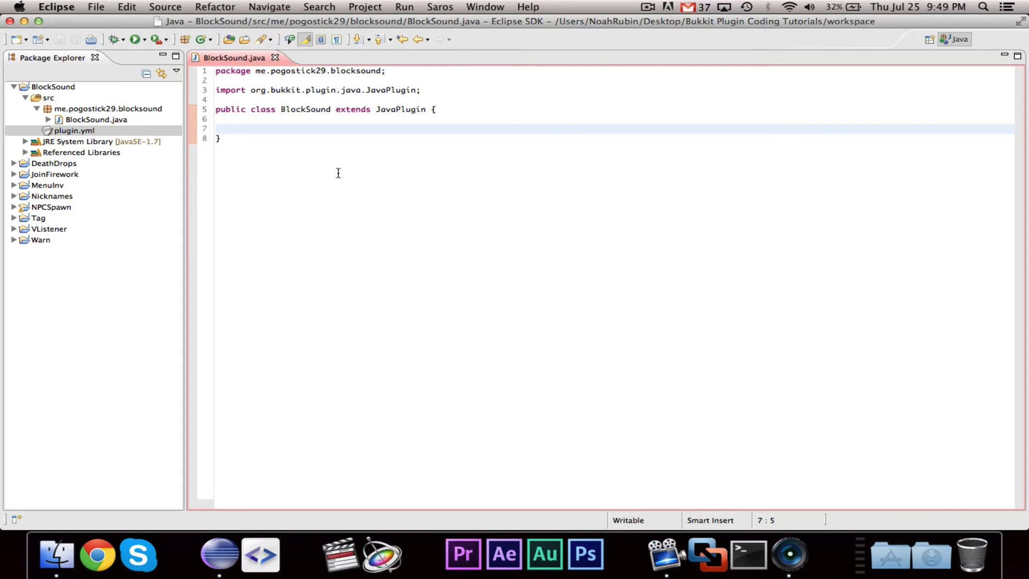
pyautogui.write('//')
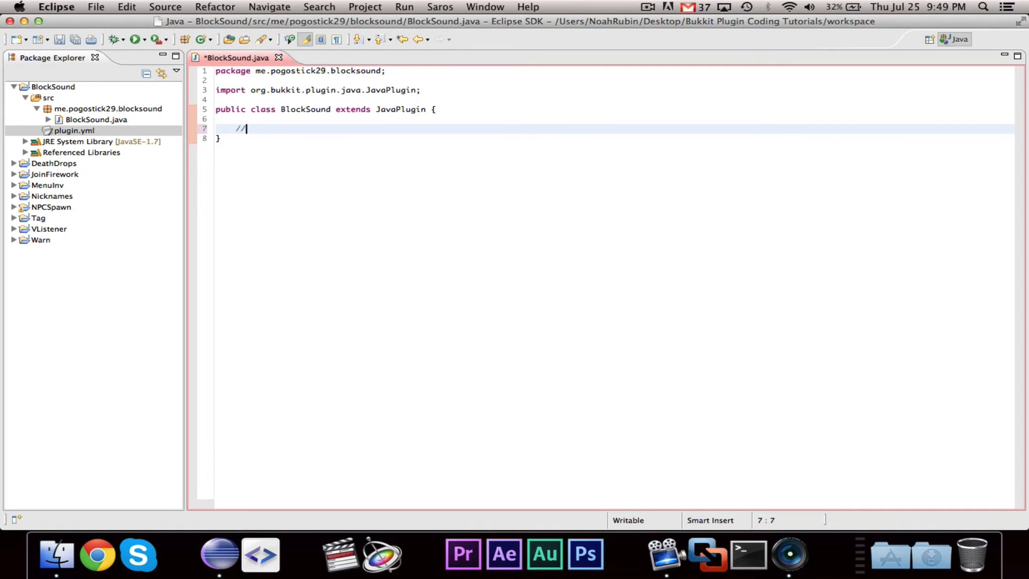
pyautogui.write('MC Dev N')
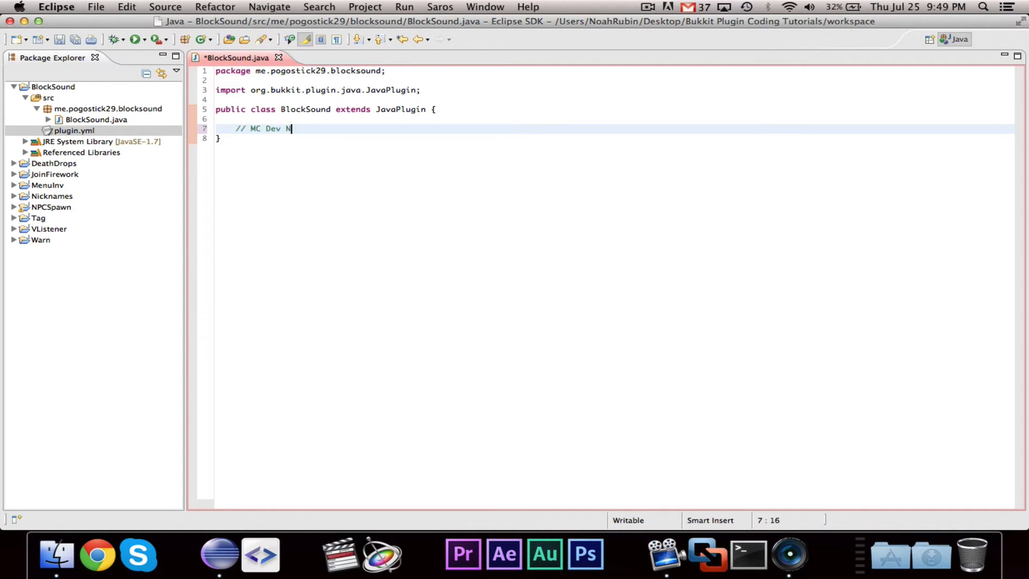
pyautogui.write('et')
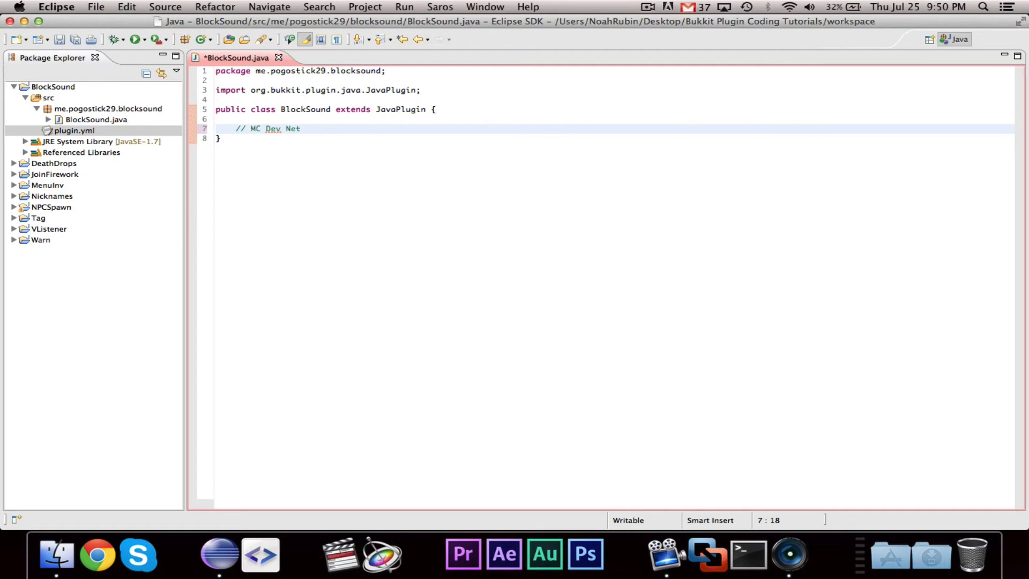
pyautogui.moveTo(233, 132)
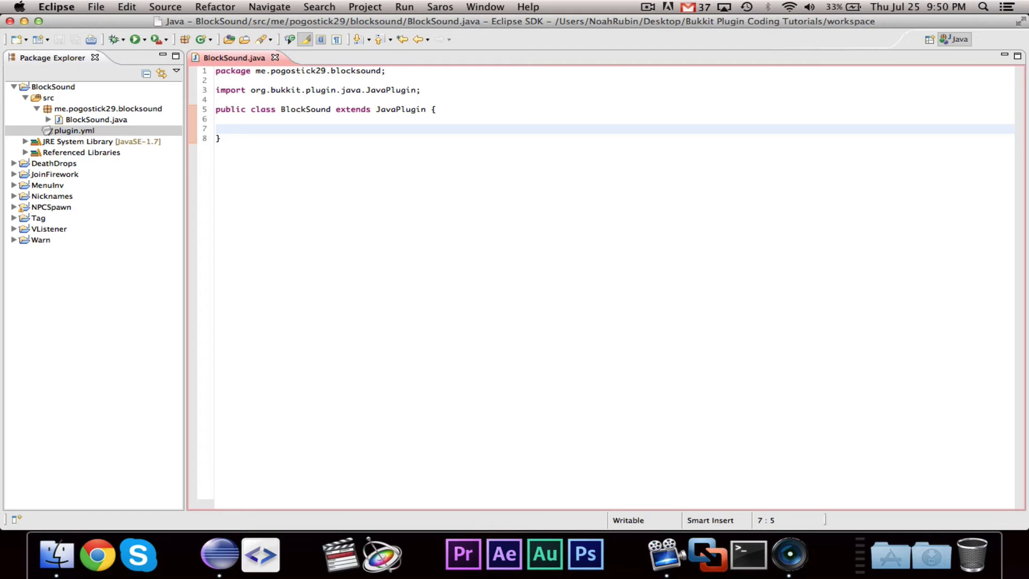
pyautogui.write('@Eventh')
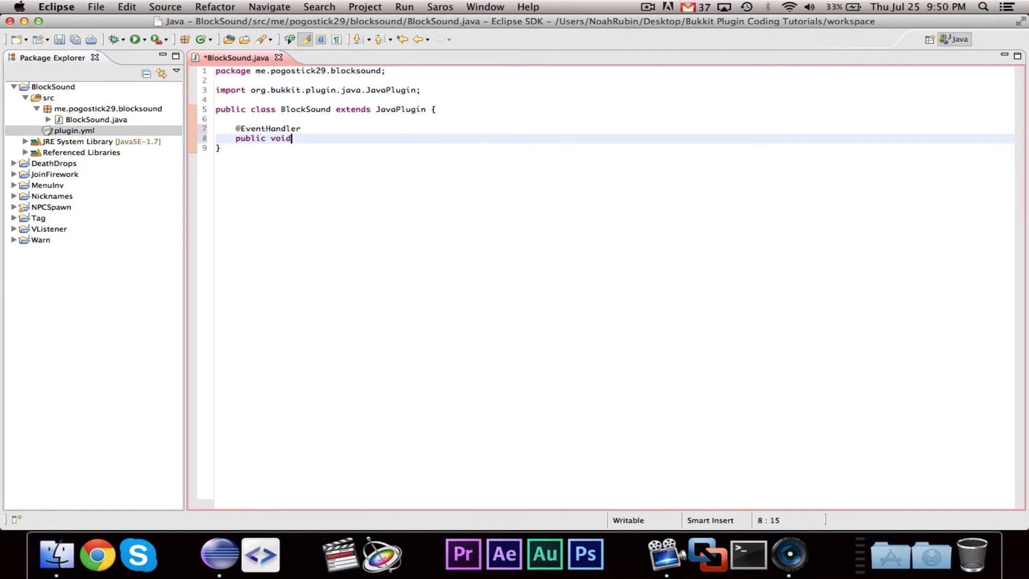
pyautogui.write('onBlock')
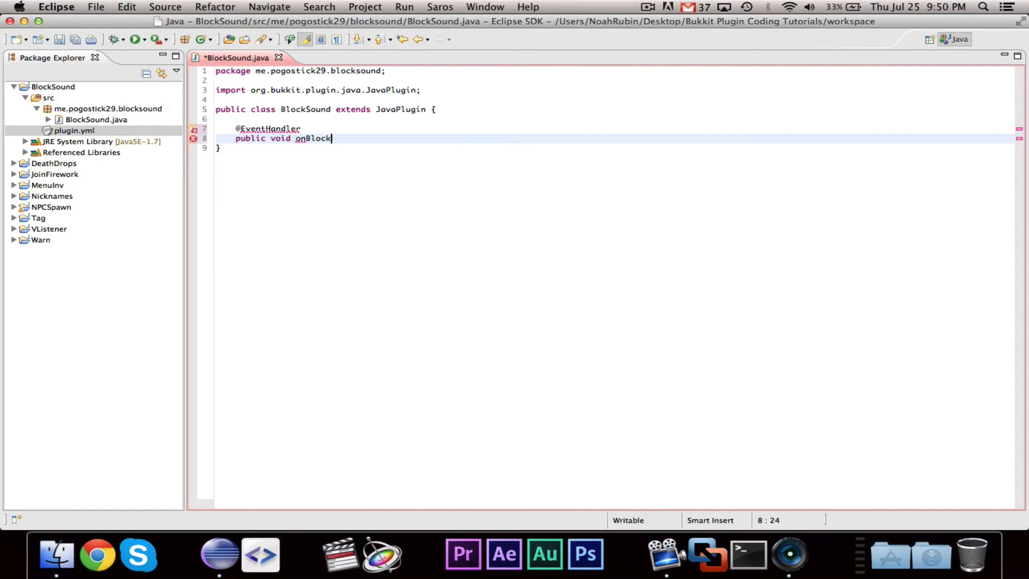
pyautogui.write('Break(Block)')
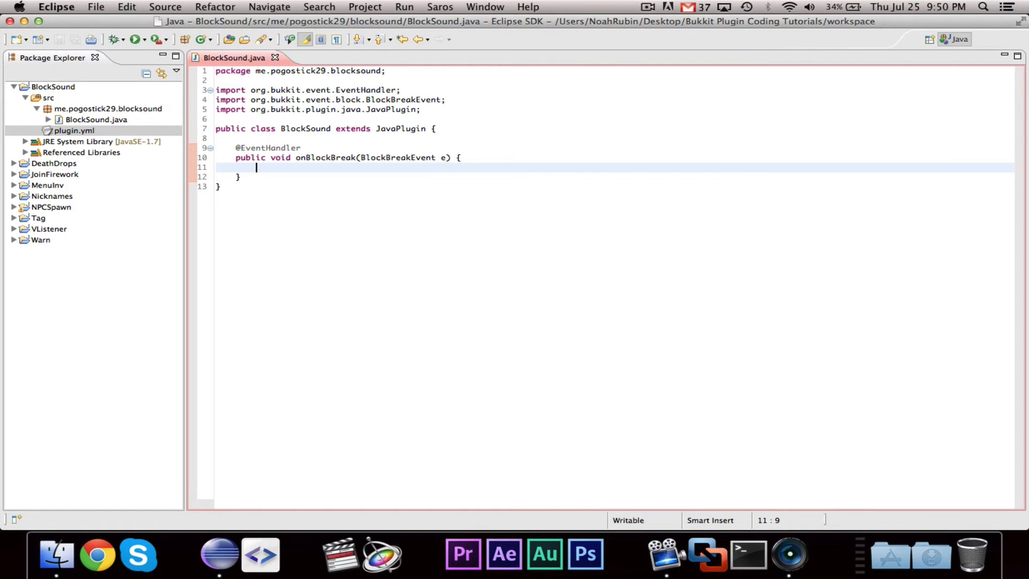
pyautogui.write('if (!e')
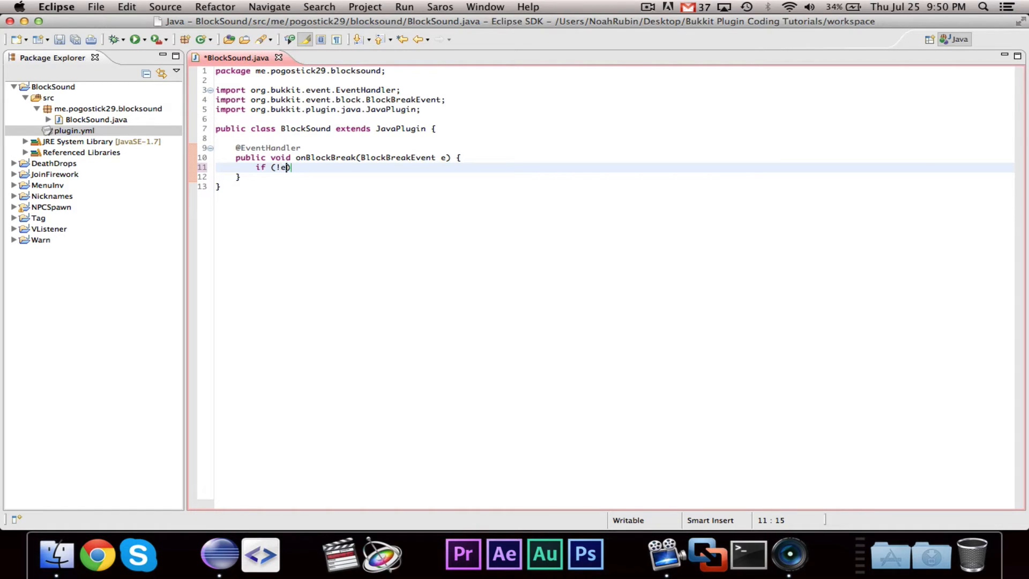
pyautogui.write('.isCancelled(')
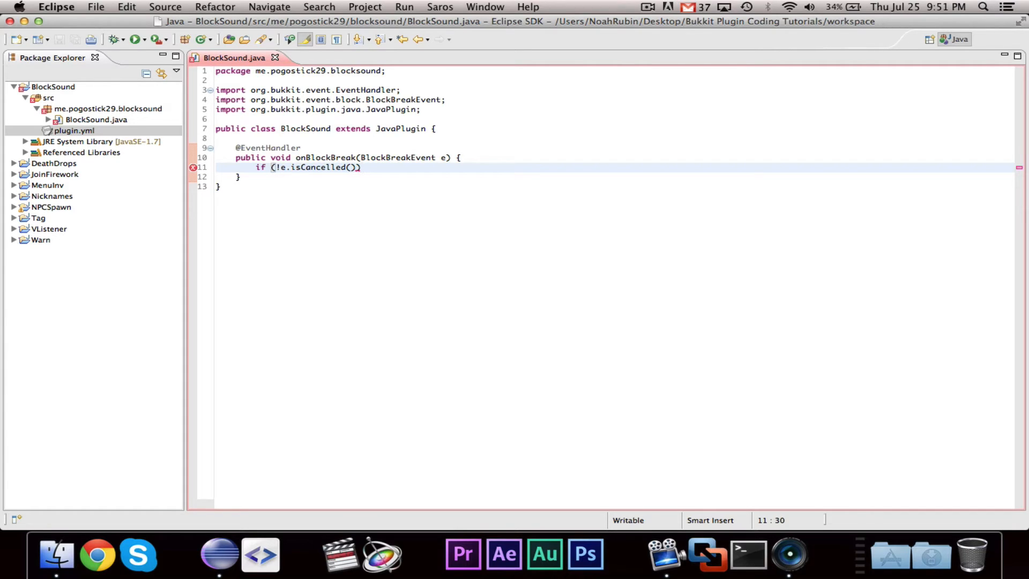
pyautogui.write('e.getBlock().g')
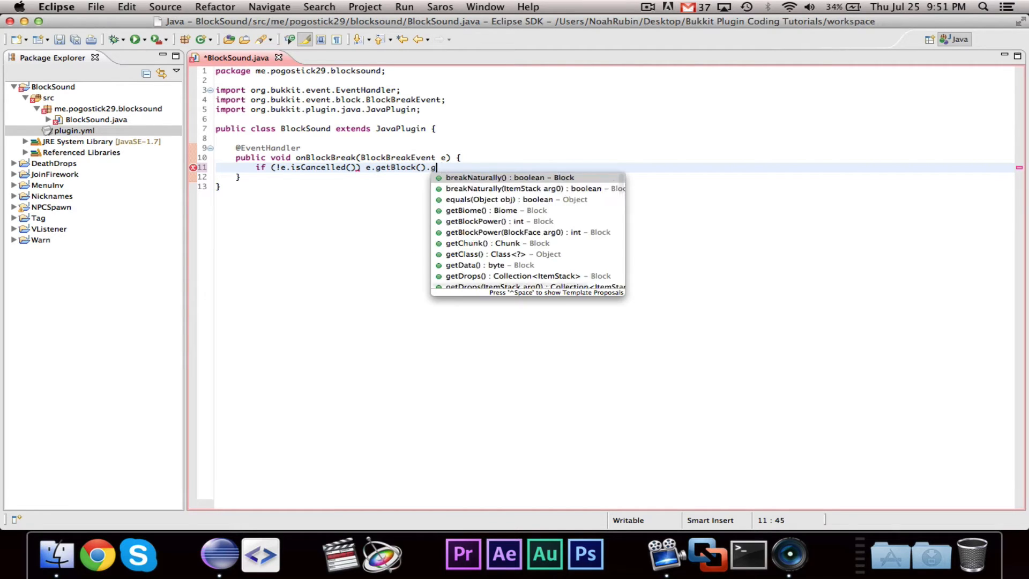
# Make the handler call getWorld().playSound at the block's location with Sound.GHAST_SCREAM, 1, 1.
pyautogui.write('etWorld()')
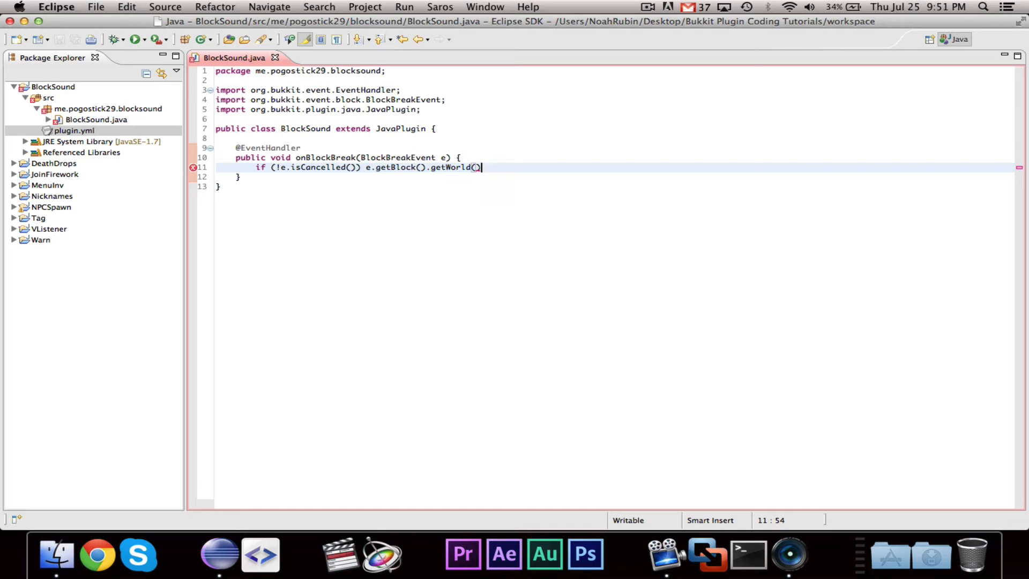
pyautogui.write('.playSound(e., arg1, arg2, arg3')
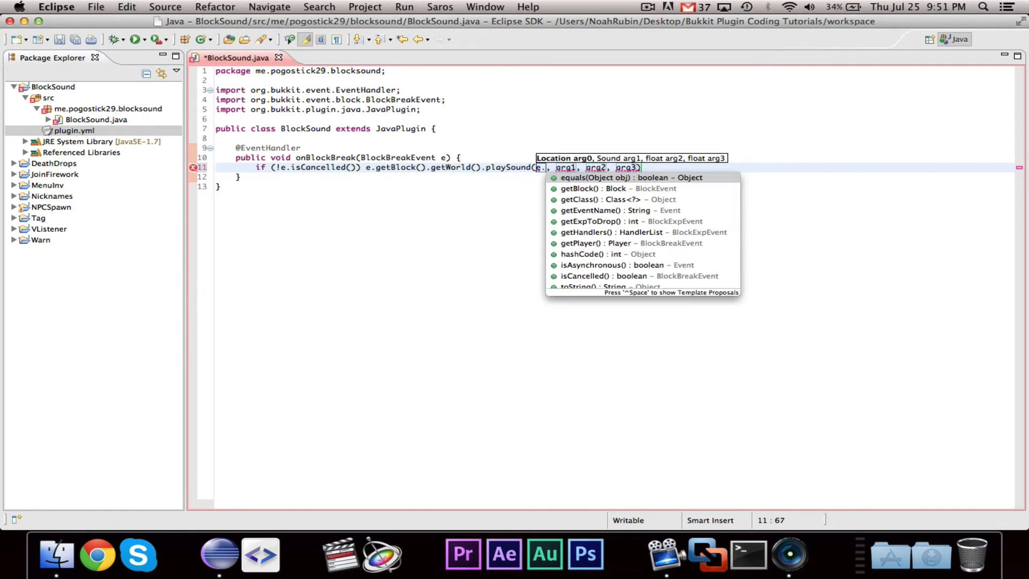
pyautogui.write('getBlock().getLocation(')
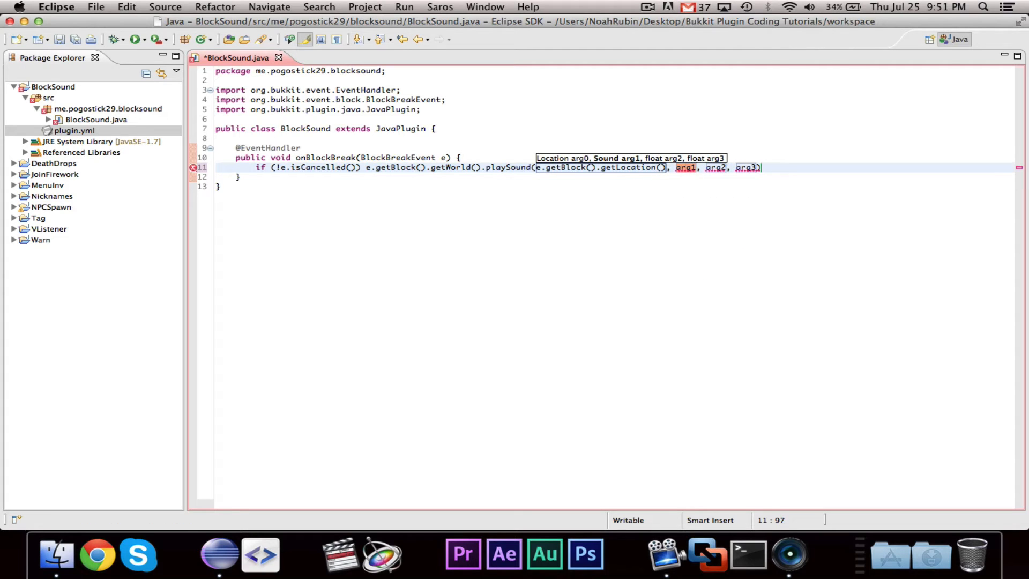
pyautogui.write('Sound.')
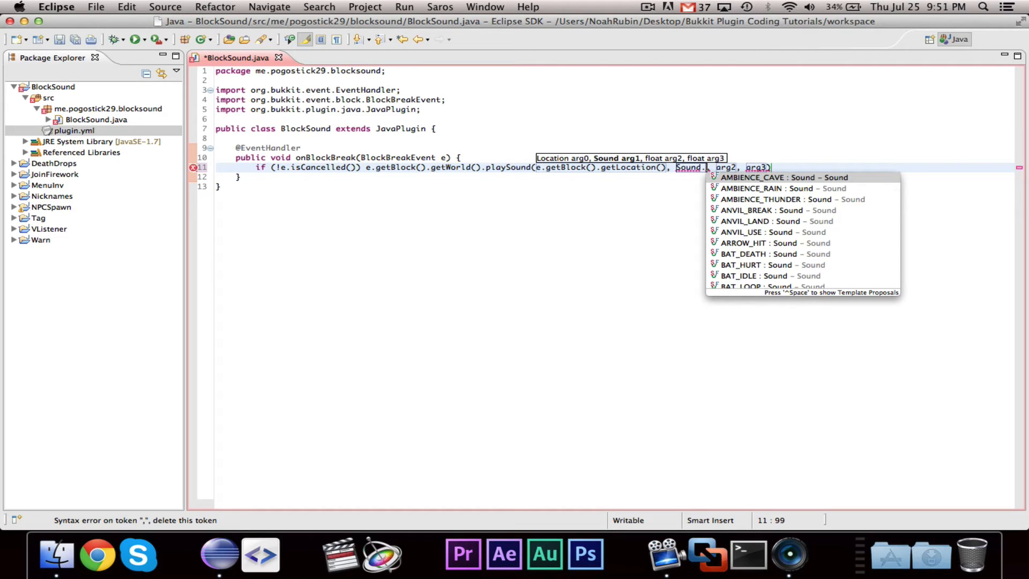
pyautogui.scroll(-3)
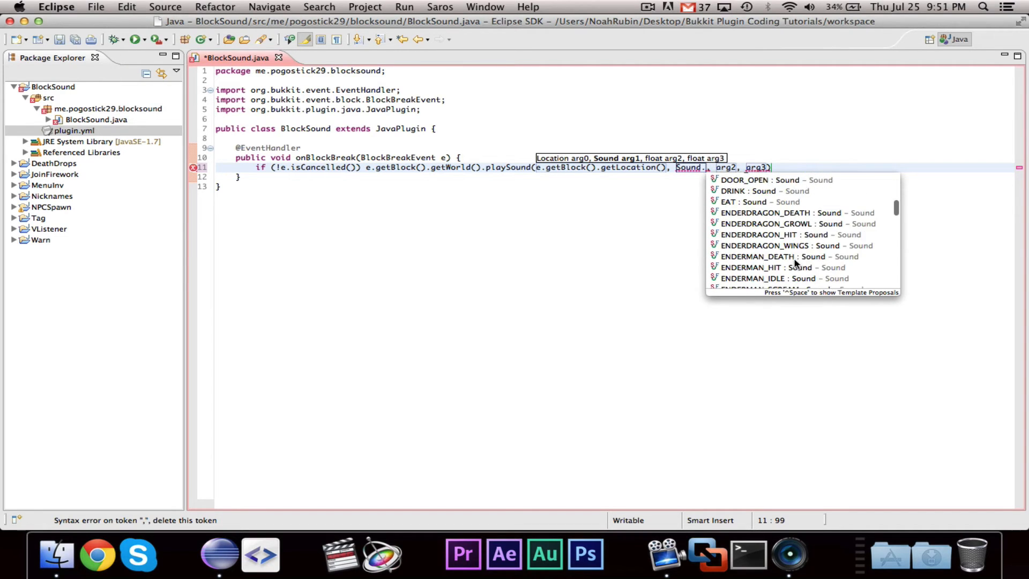
pyautogui.write('G')
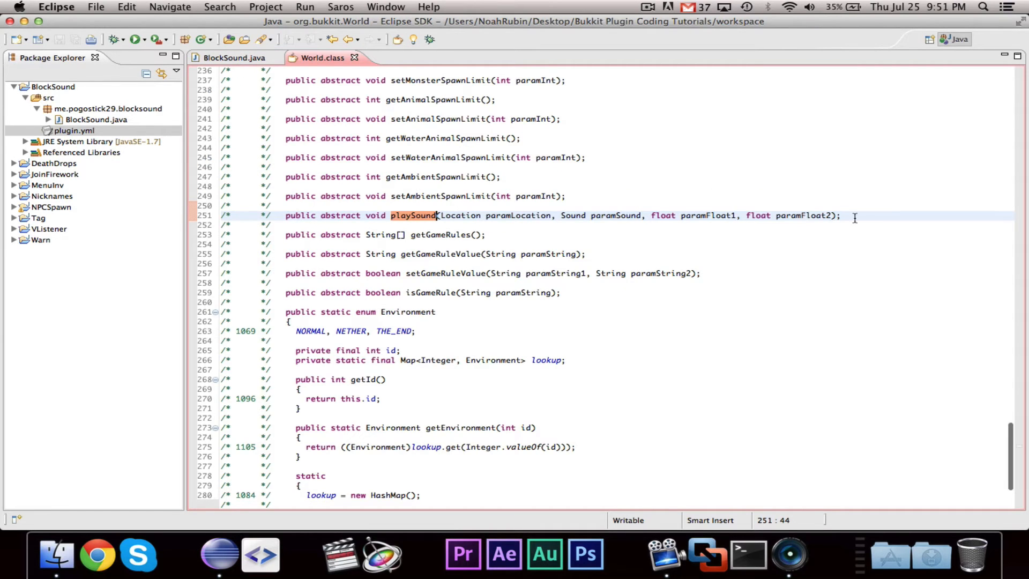
pyautogui.click(234, 58)
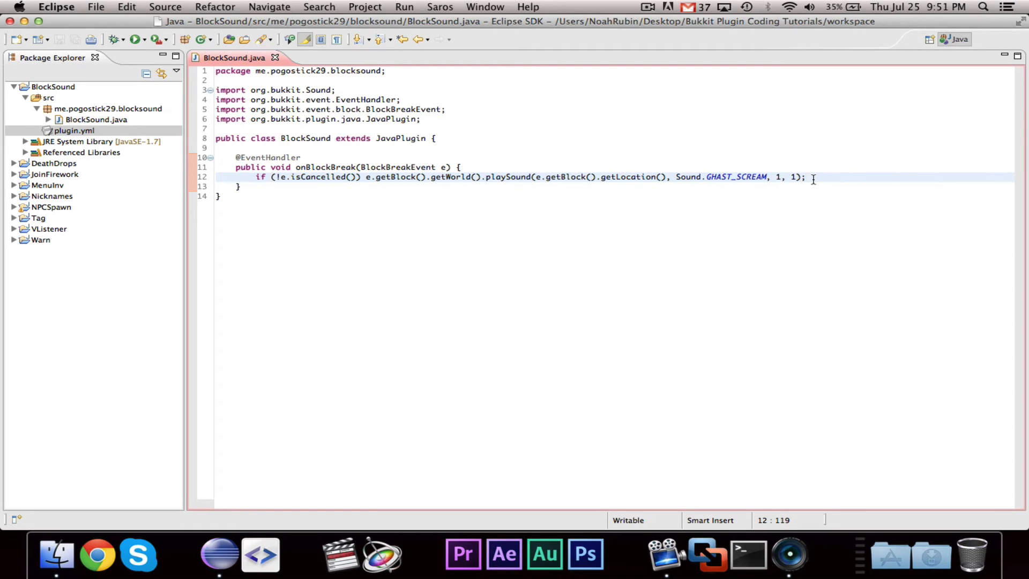
pyautogui.click(807, 176)
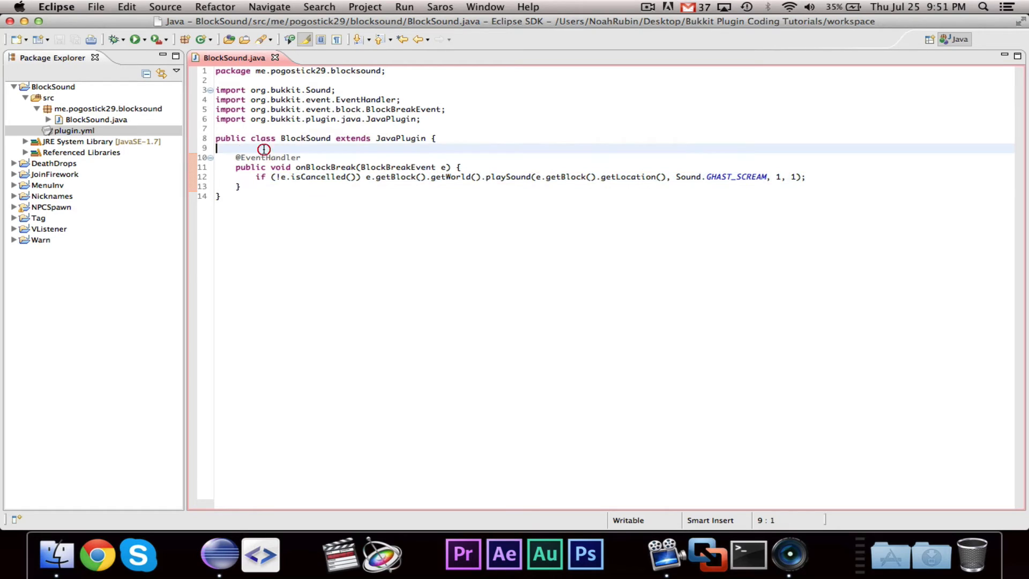
# Make BlockSound implement Listener and add onEnable registering events via Bukkit's plugin manager.
pyautogui.click(431, 137)
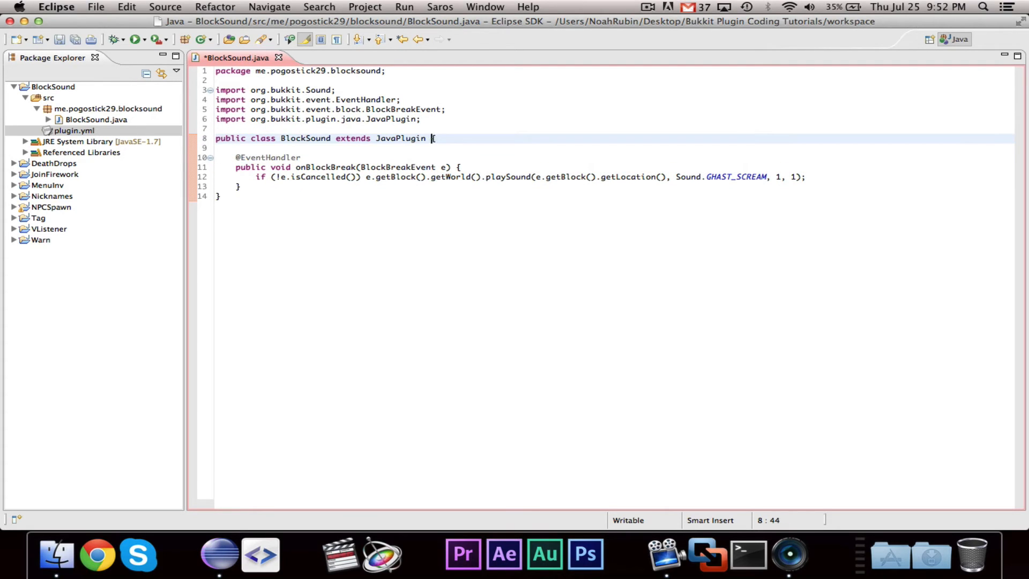
pyautogui.write('implements Listner')
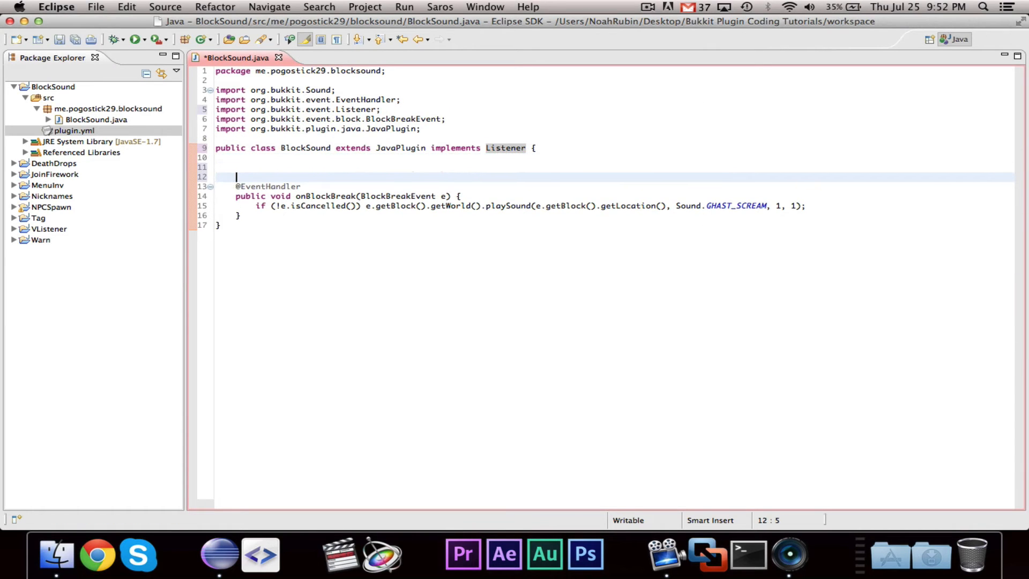
pyautogui.write('public void onEa')
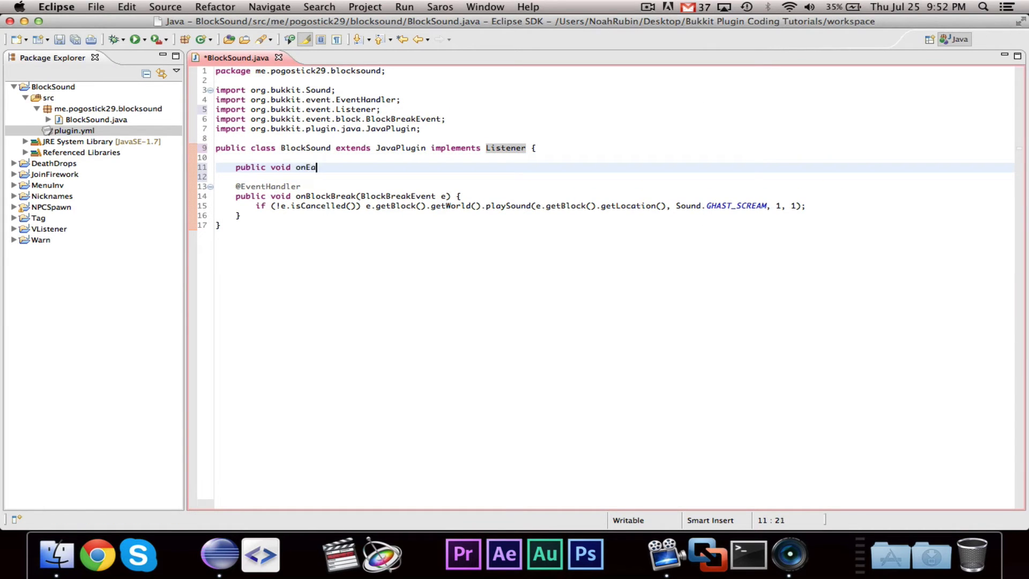
pyautogui.write('nable() {')
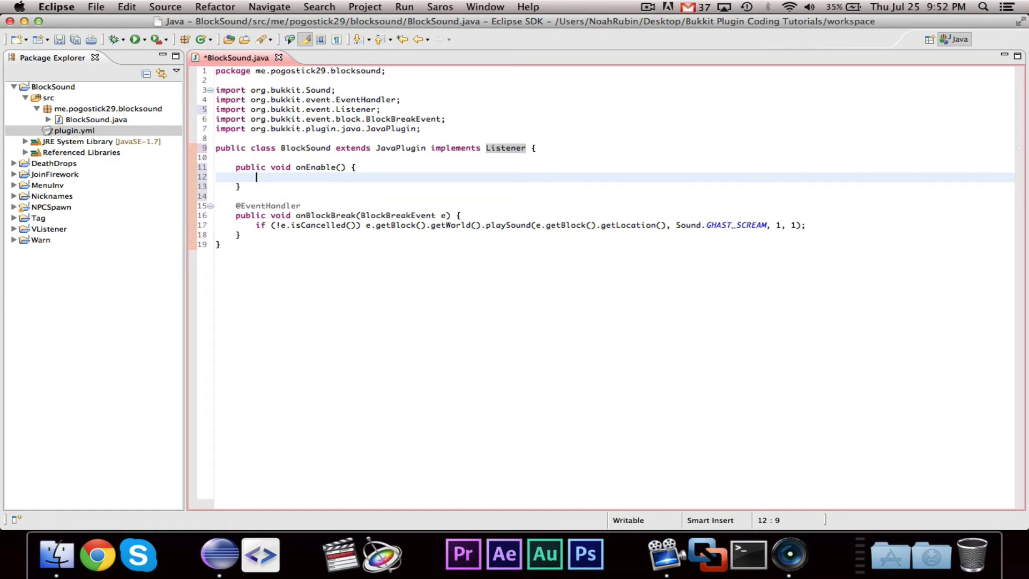
pyautogui.write('Bukkit.getSverer')
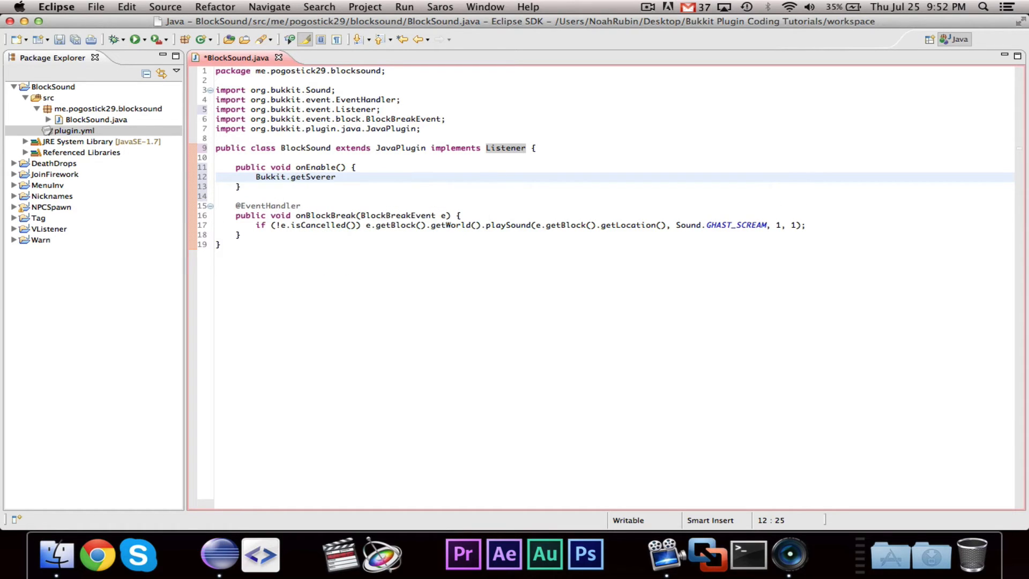
pyautogui.write('ver().getPluginManager().')
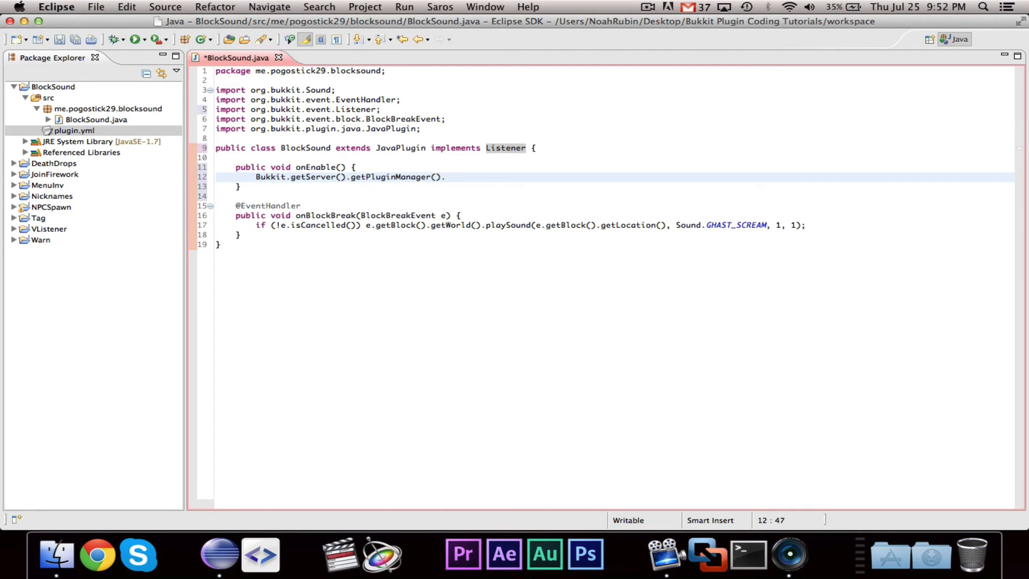
pyautogui.write('re')
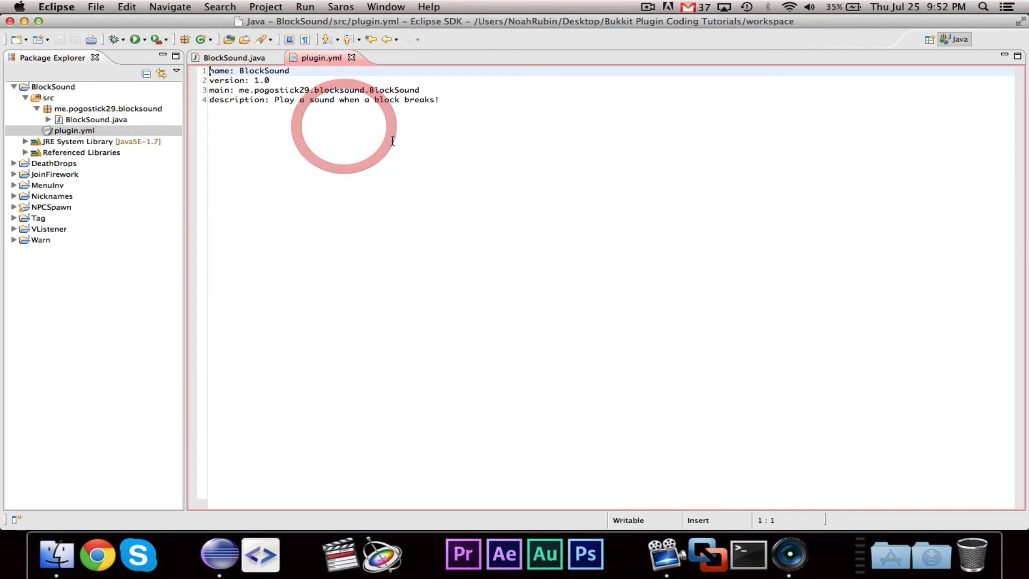
# Export BlockSound as a JAR file into Testing Server/plugins.
pyautogui.click(234, 58)
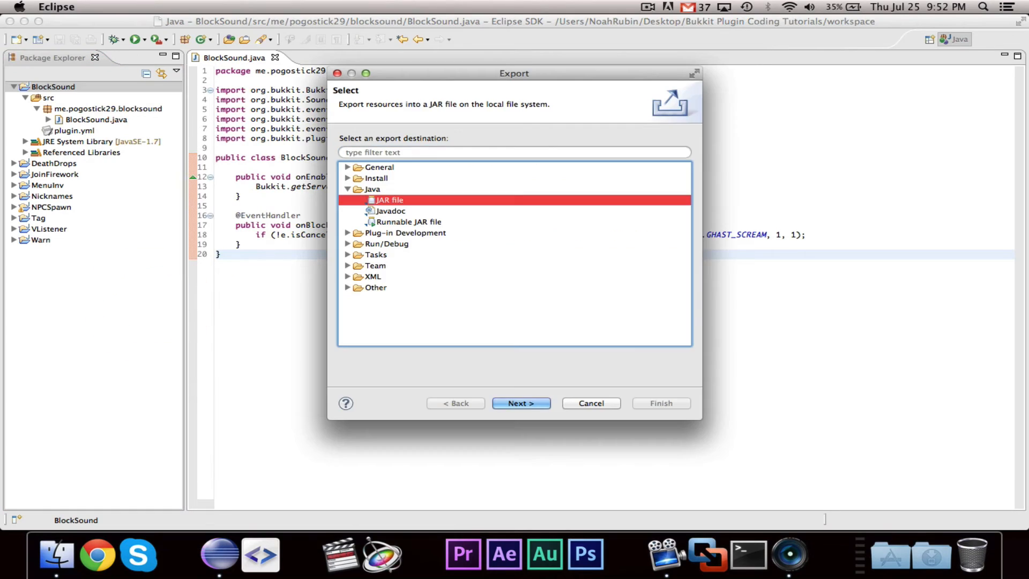
pyautogui.click(521, 403)
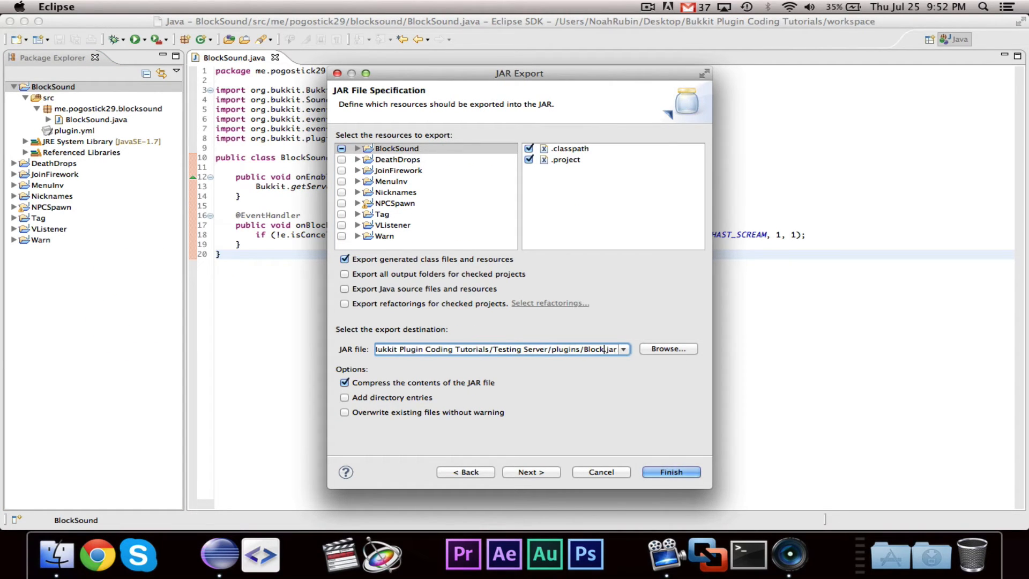
pyautogui.click(669, 471)
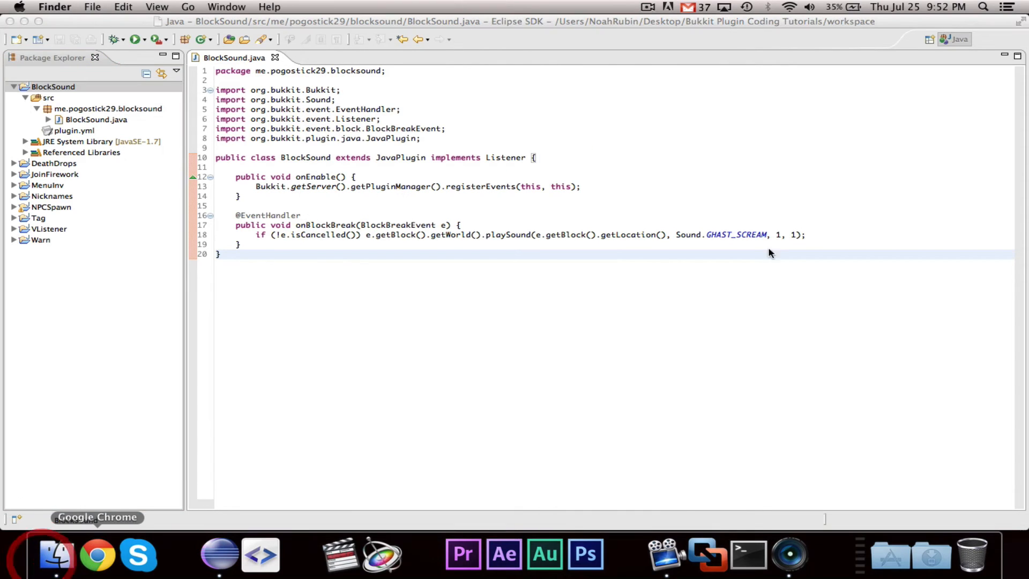
# Browse to Bukkit Plugin Coding Tutorials > Testing Server and run start_server.command.
pyautogui.click(55, 555)
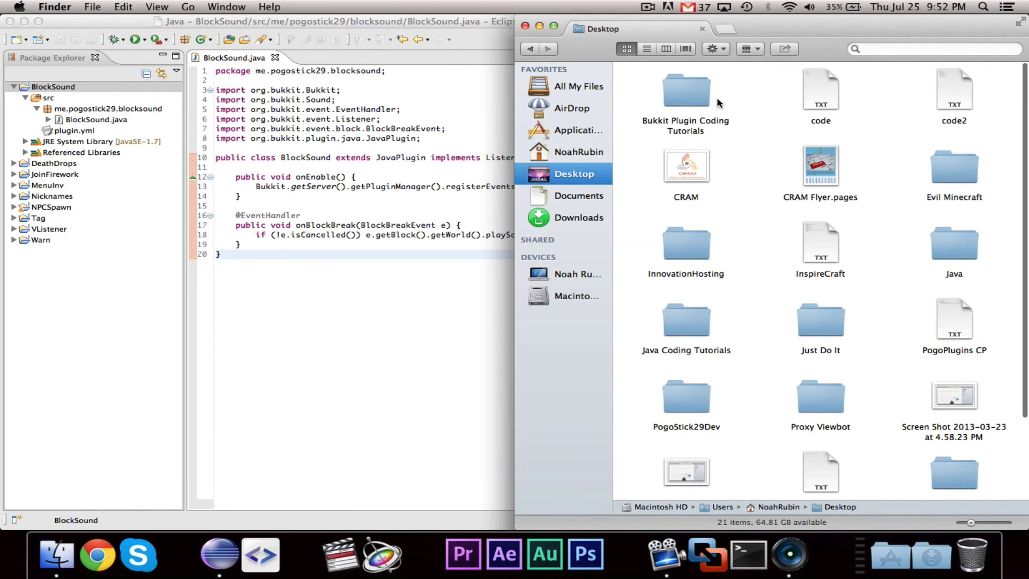
pyautogui.doubleClick(685, 94)
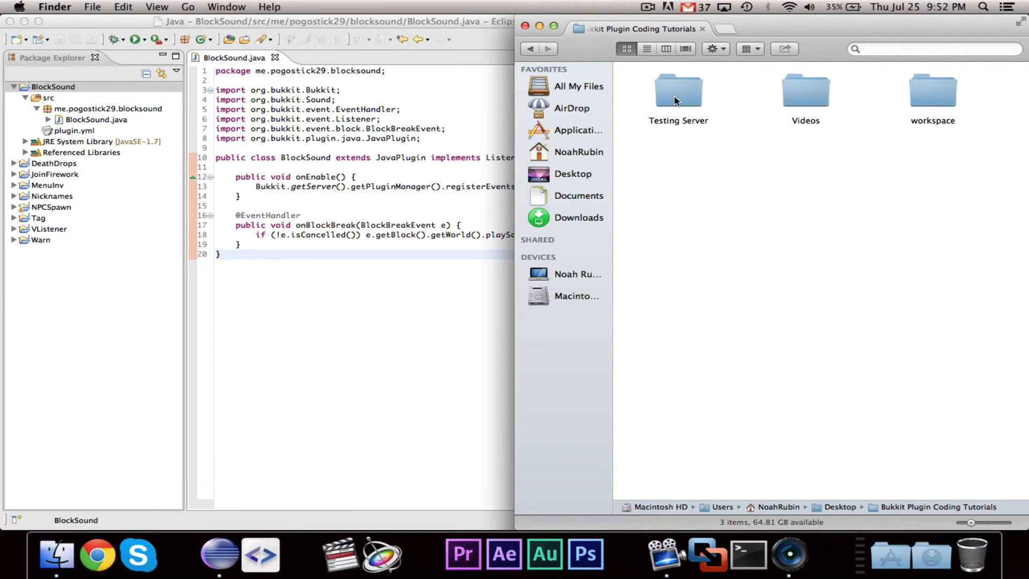
pyautogui.doubleClick(678, 91)
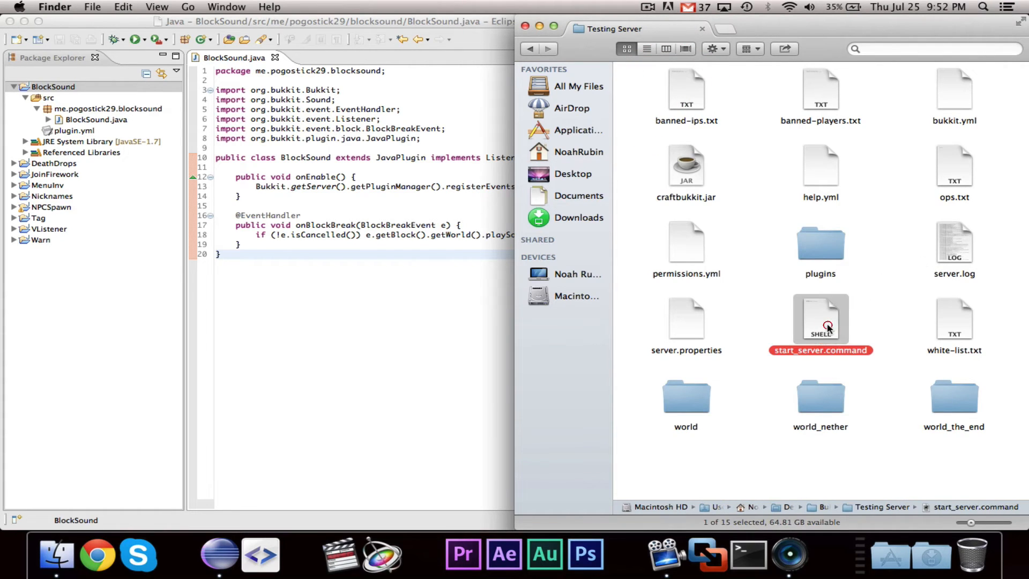
pyautogui.doubleClick(820, 321)
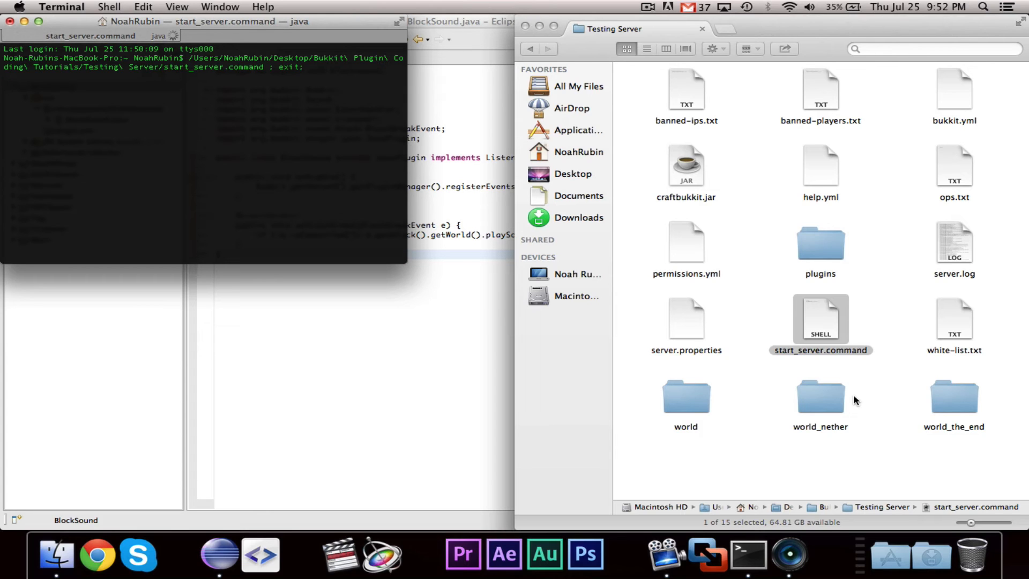
# Let the server finish loading with BlockSound v1.0, then launch the Minecraft Launcher.
pyautogui.doubleClick(819, 322)
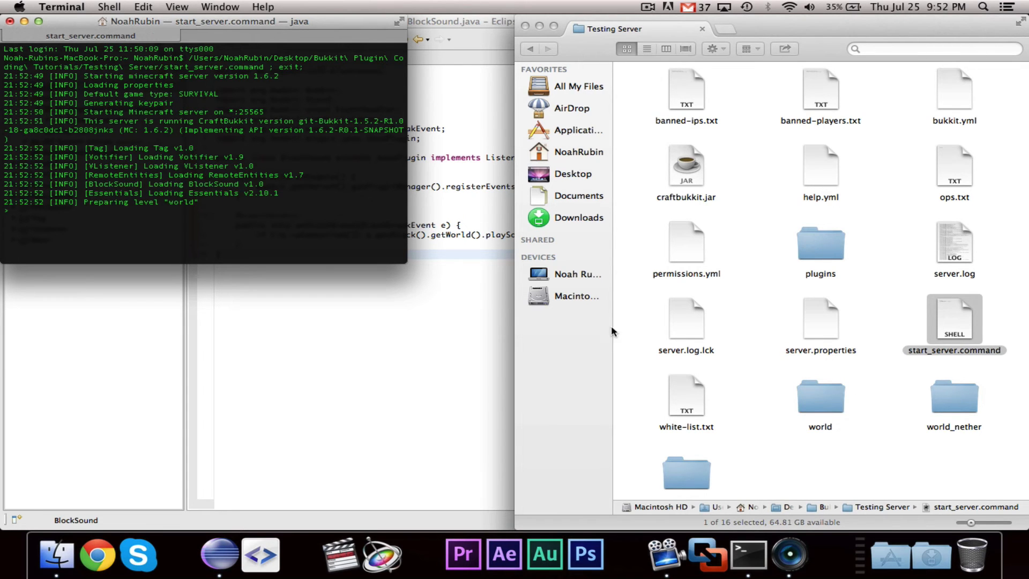
pyautogui.click(890, 555)
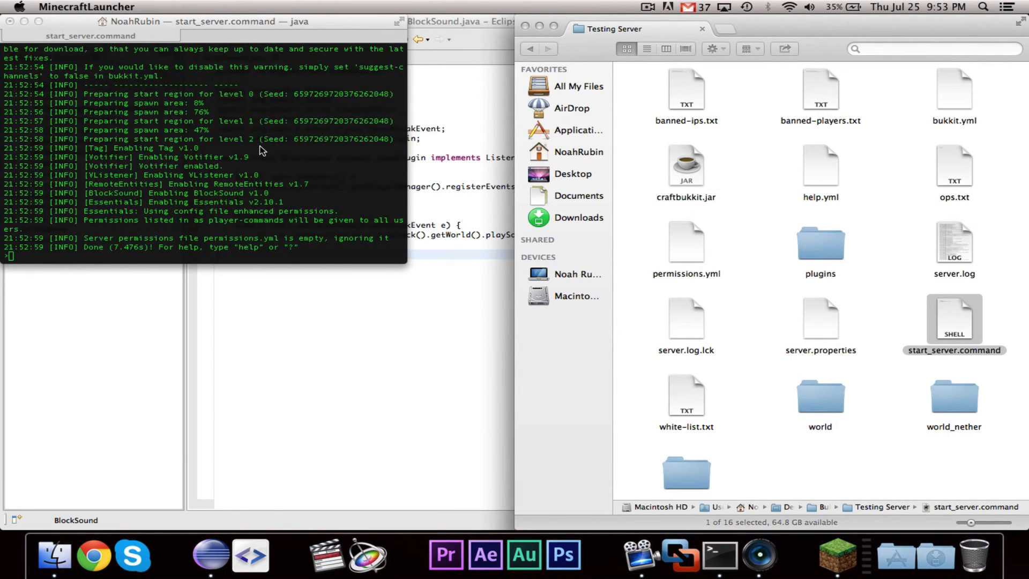
# Log in to the Minecraft Launcher as pogostick29.mc and launch the game.
pyautogui.click(836, 555)
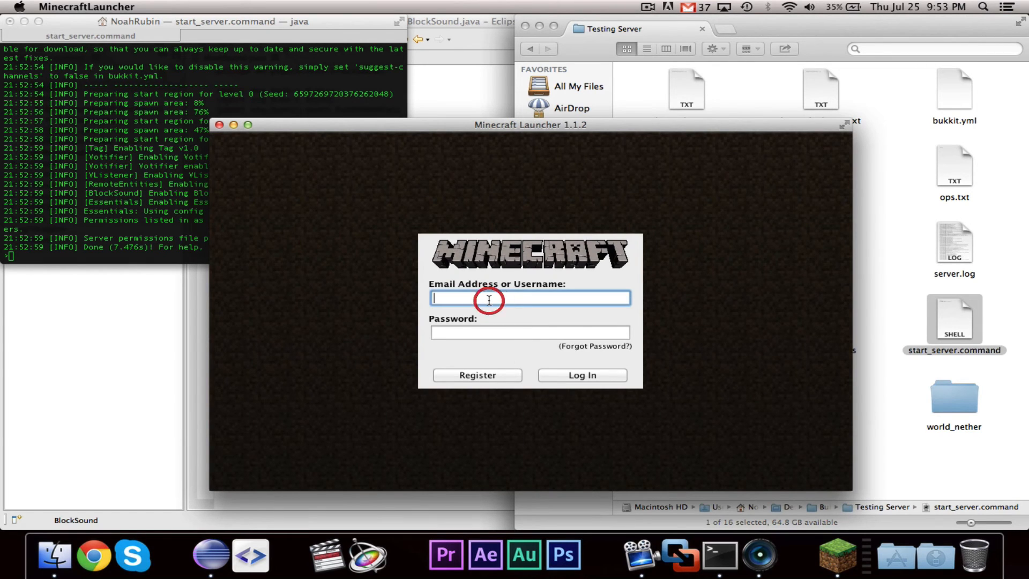
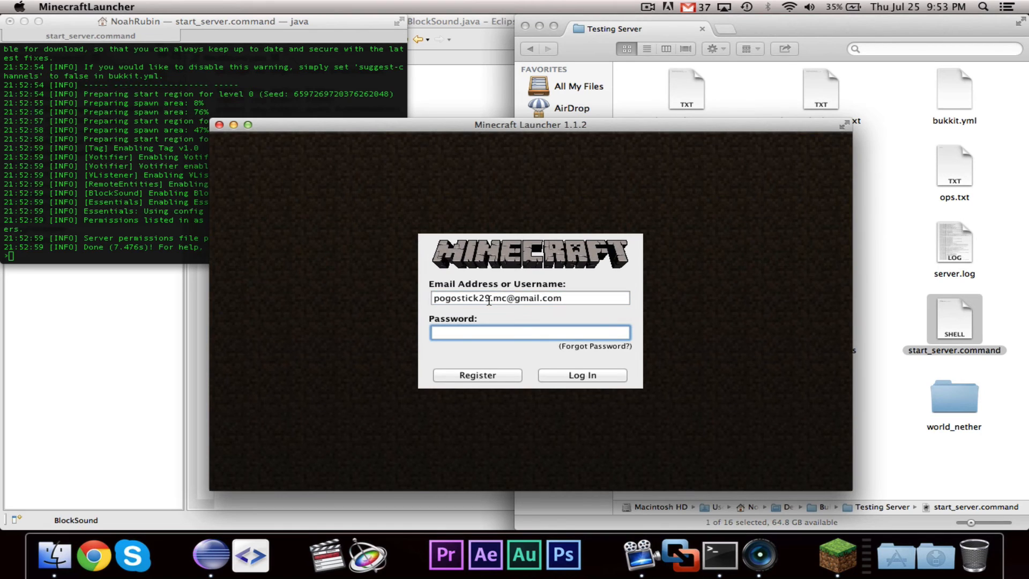
pyautogui.click(580, 374)
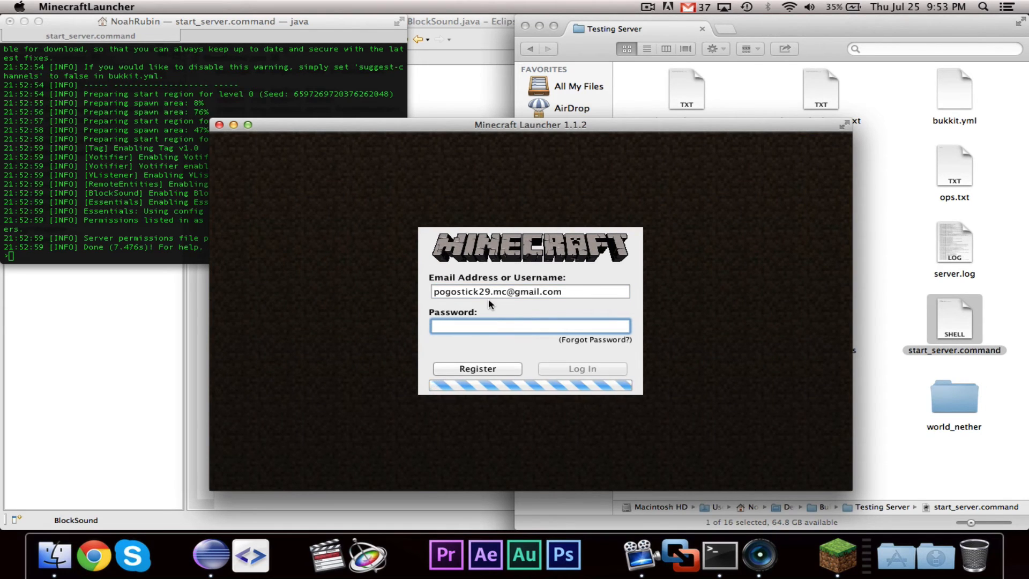
pyautogui.click(580, 368)
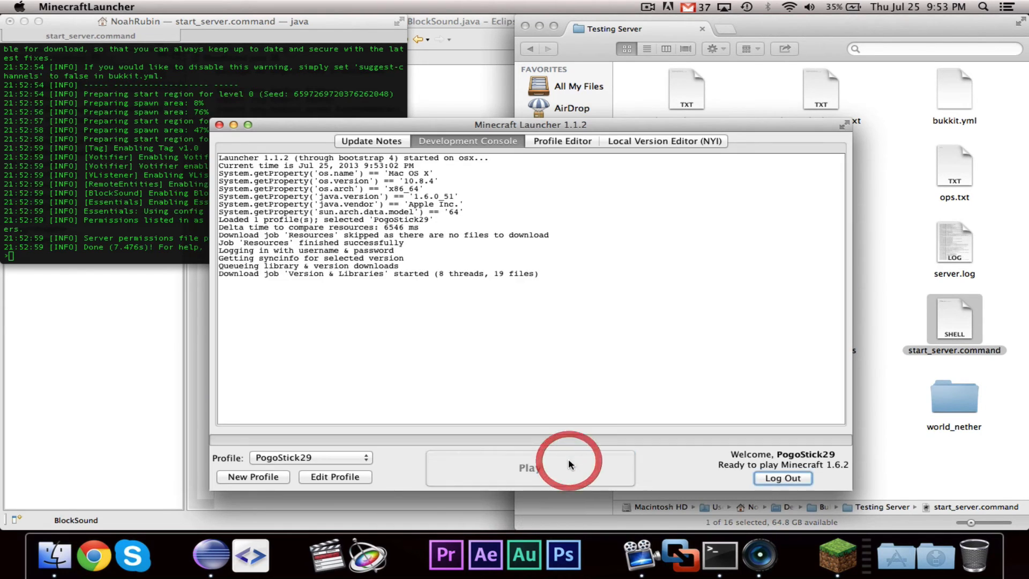
pyautogui.click(532, 468)
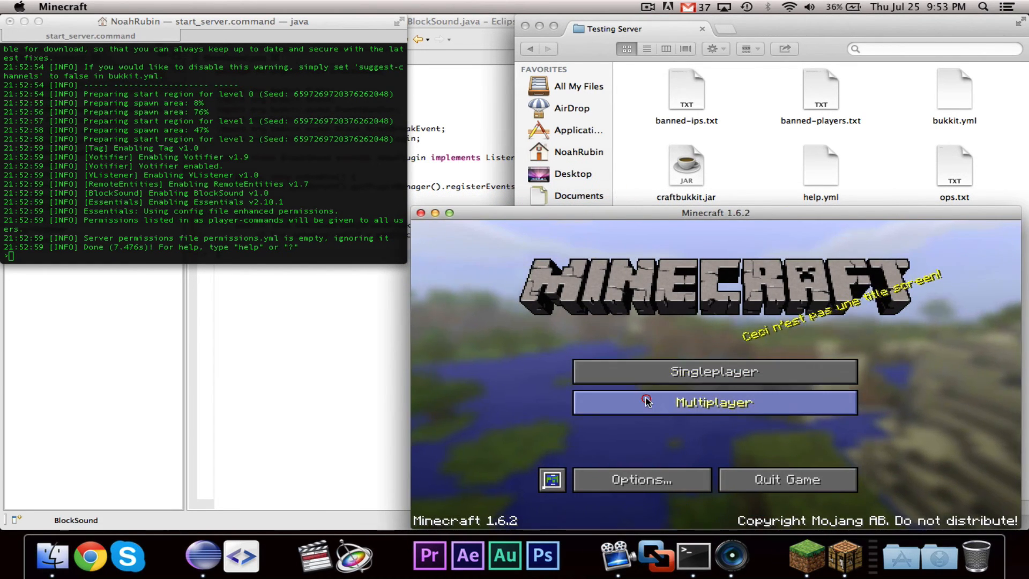
# Connect to the local test server via Multiplayer and respawn from the death screen.
pyautogui.click(714, 403)
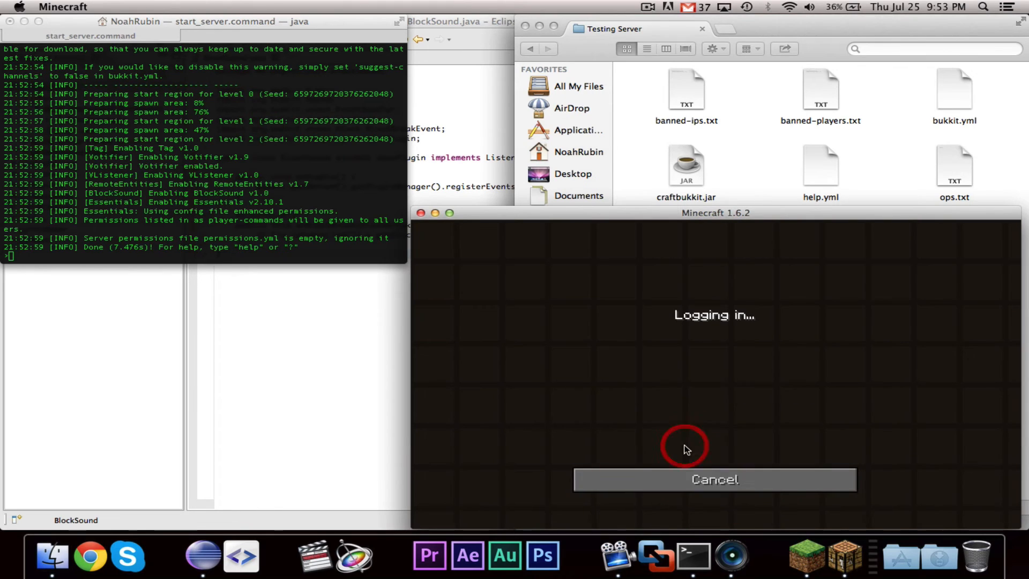
pyautogui.moveTo(607, 398)
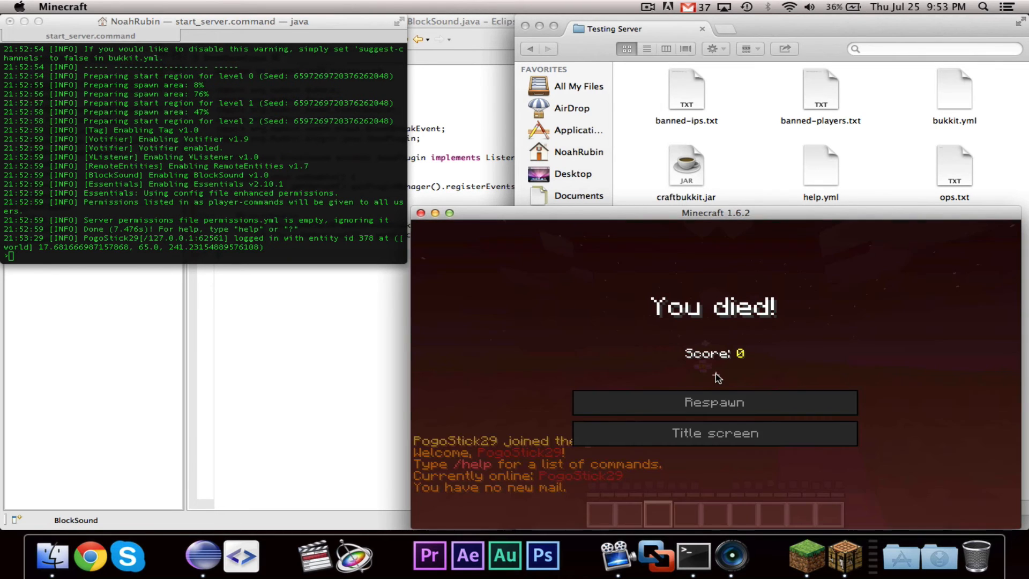
pyautogui.click(714, 402)
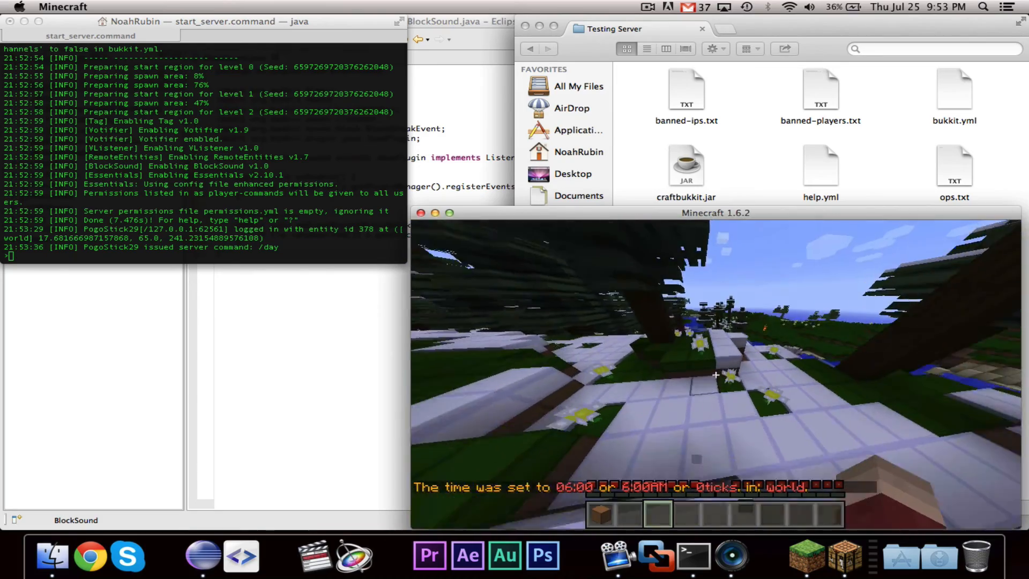
pyautogui.moveTo(715, 374)
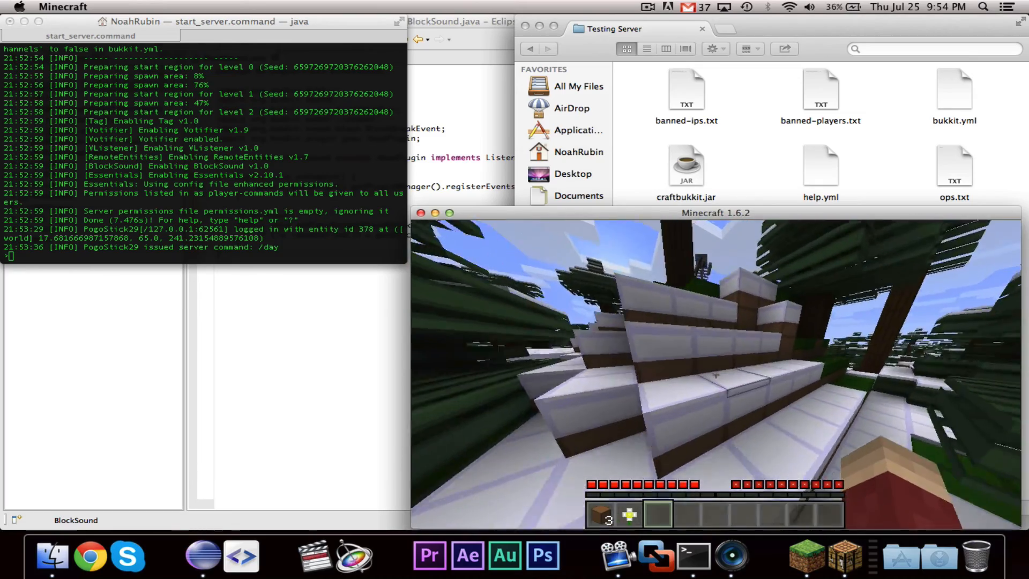
pyautogui.moveTo(716, 374)
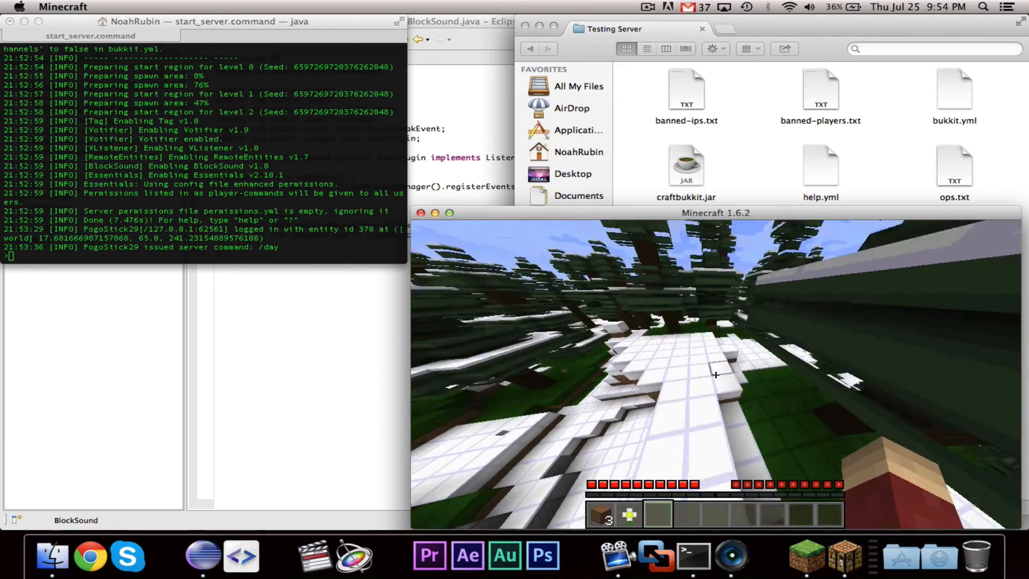
pyautogui.moveTo(716, 374)
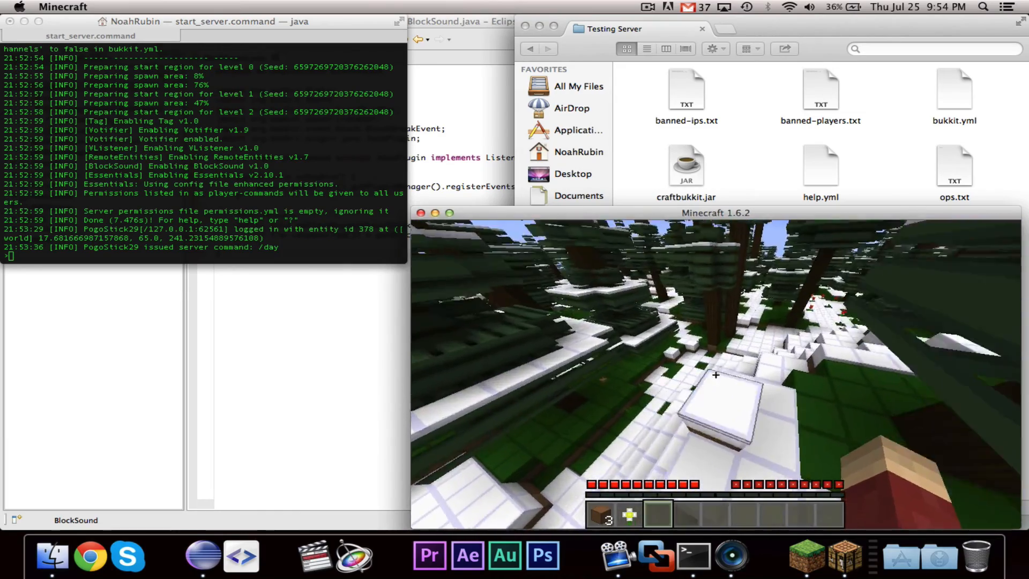